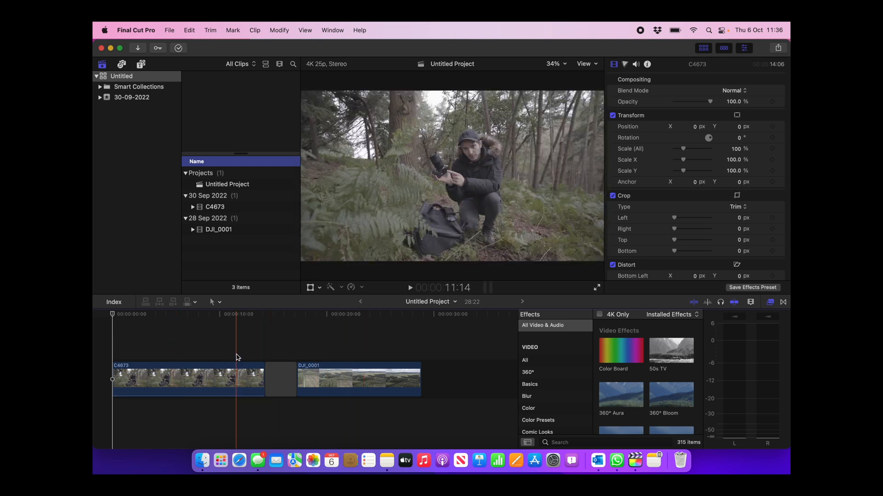
Step: Preview the forest and drone clips, then search the Effects browser for 'lut'
click(133, 358)
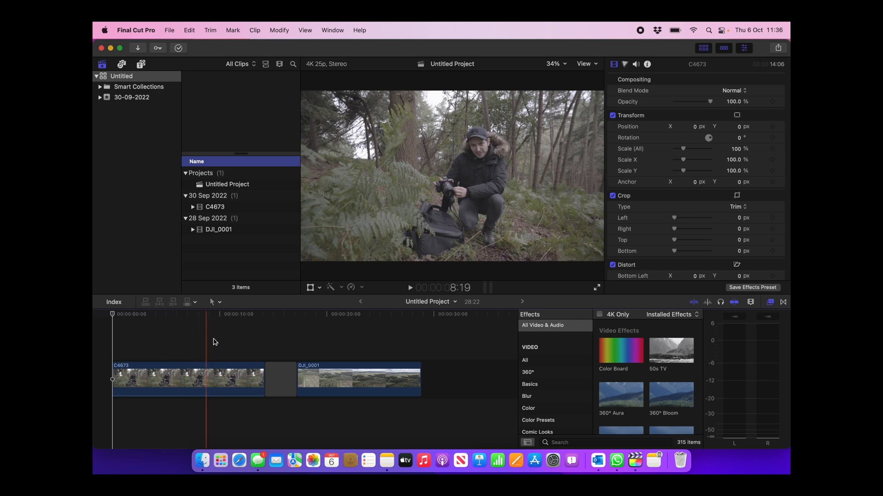
click(381, 342)
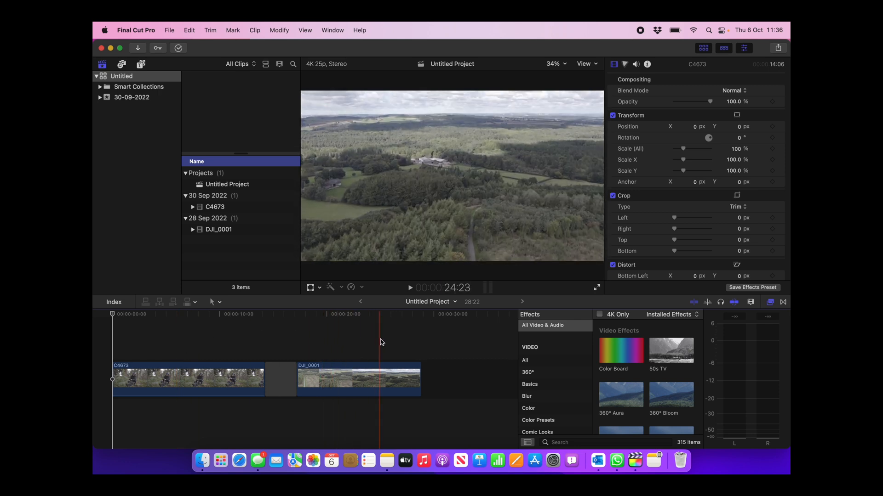
click(203, 360)
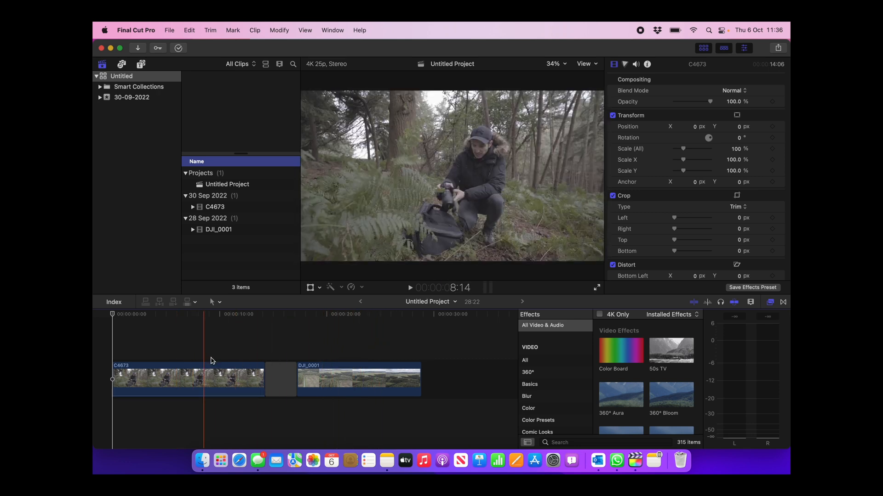
click(337, 349)
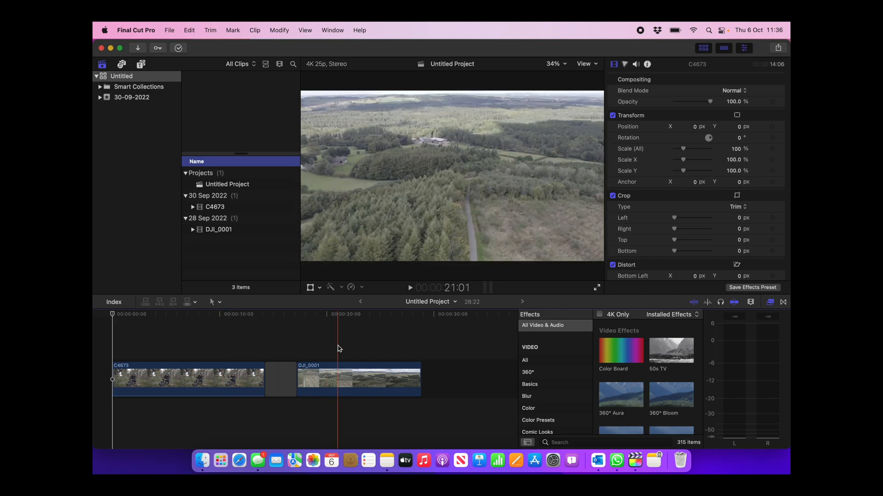
click(217, 335)
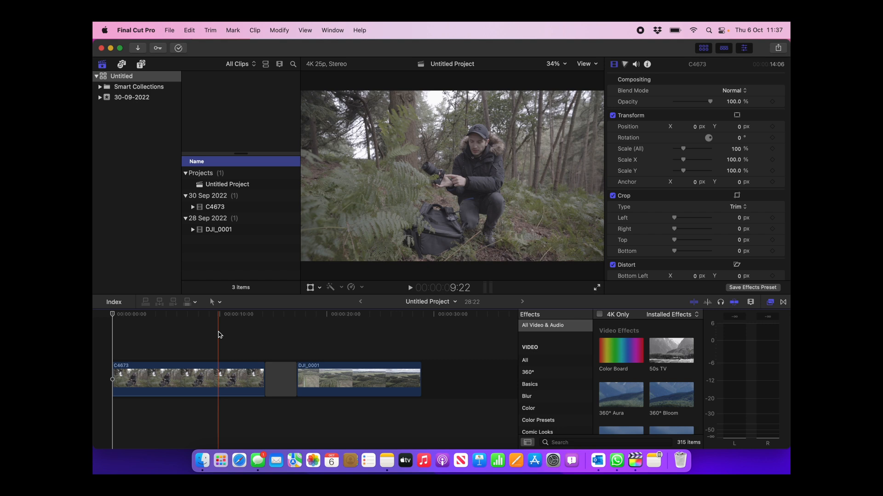
click(140, 63)
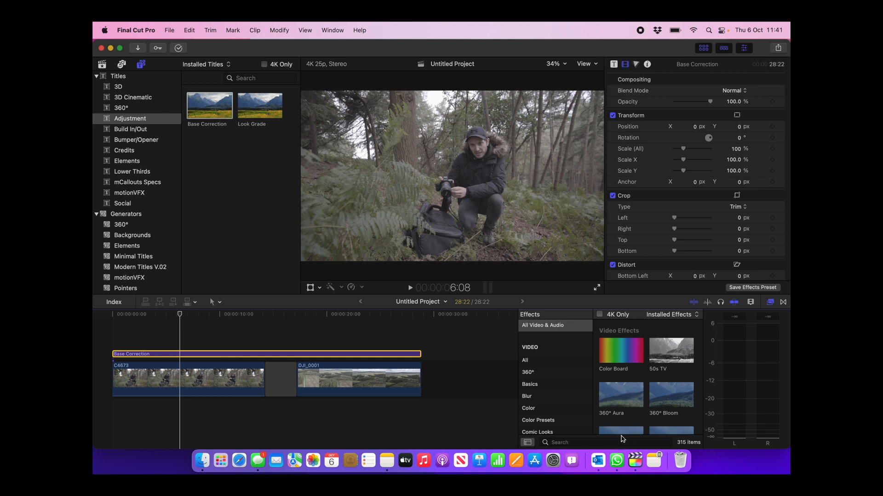
text(lut)
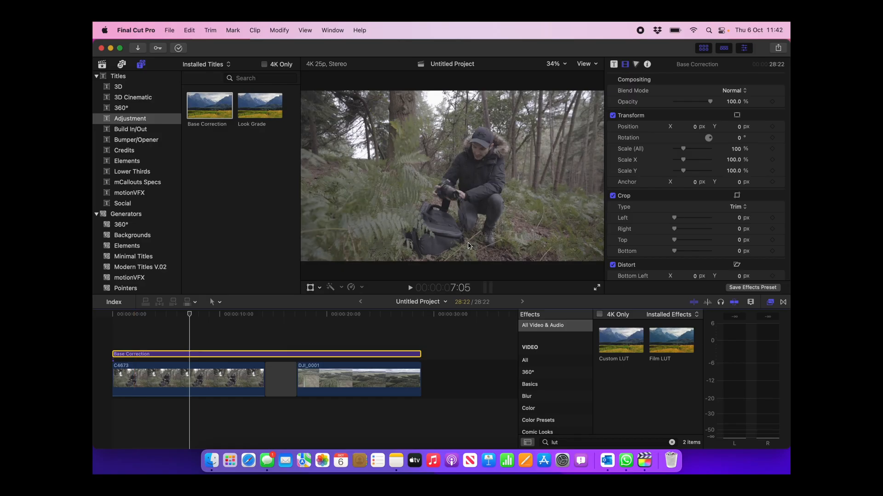
Step: Show Color Wheels for the Base Correction layer with the RGB Parade waveform beside it
click(636, 65)
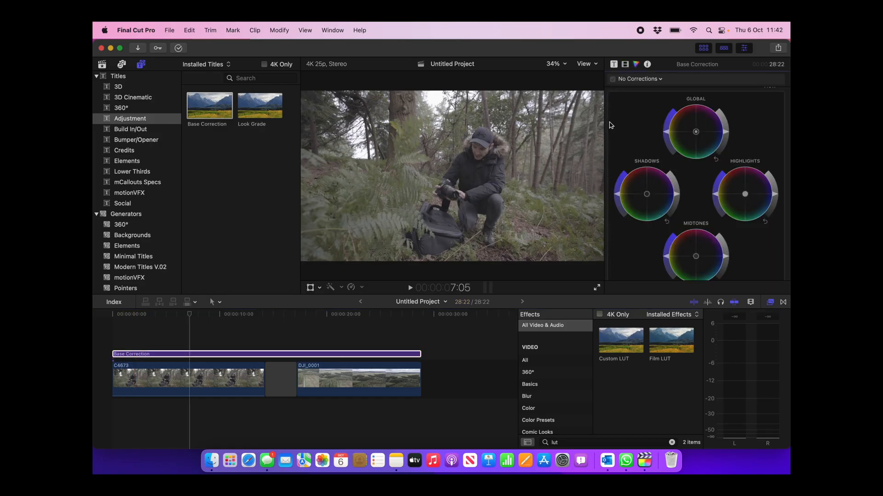
scroll(down, 3)
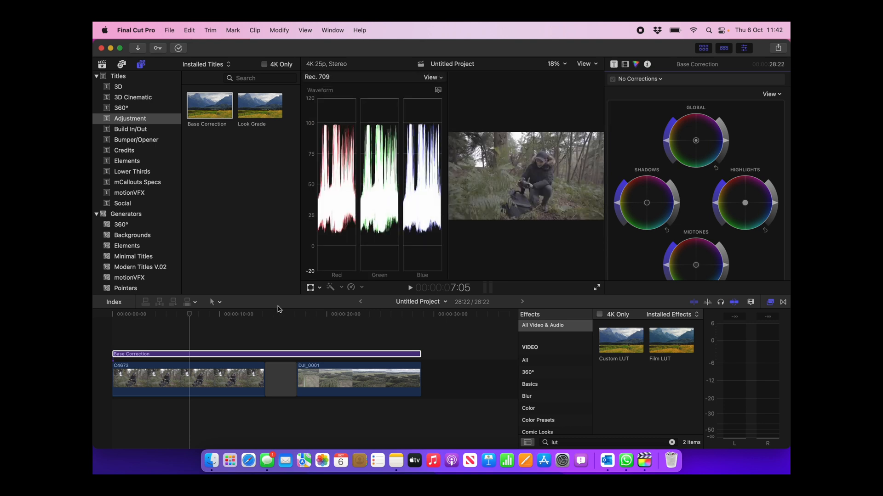
click(189, 314)
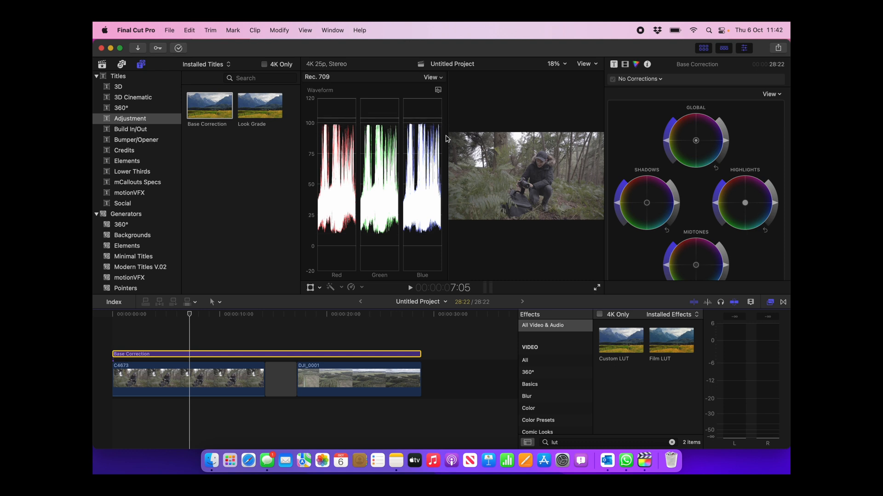
mouse_move(331, 196)
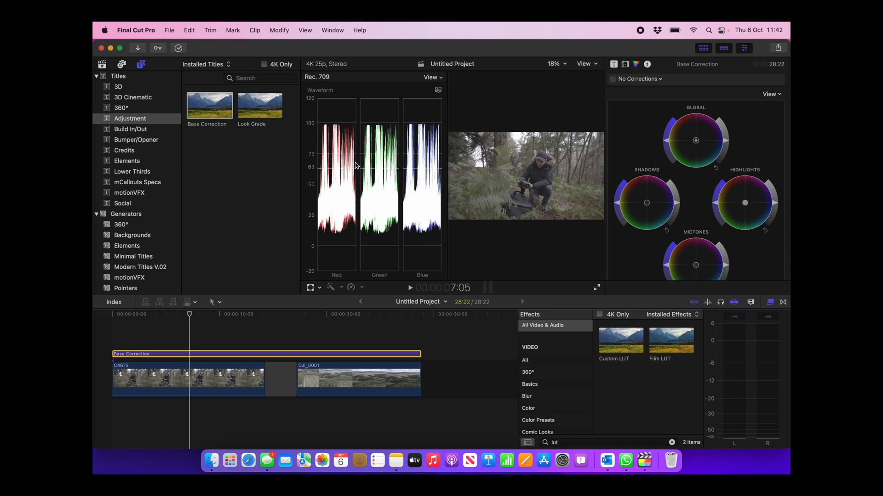
click(239, 377)
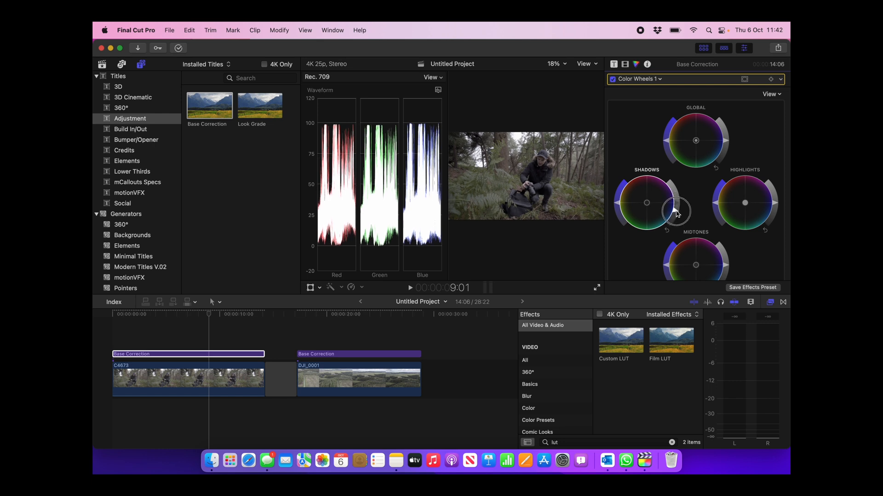
mouse_move(697, 198)
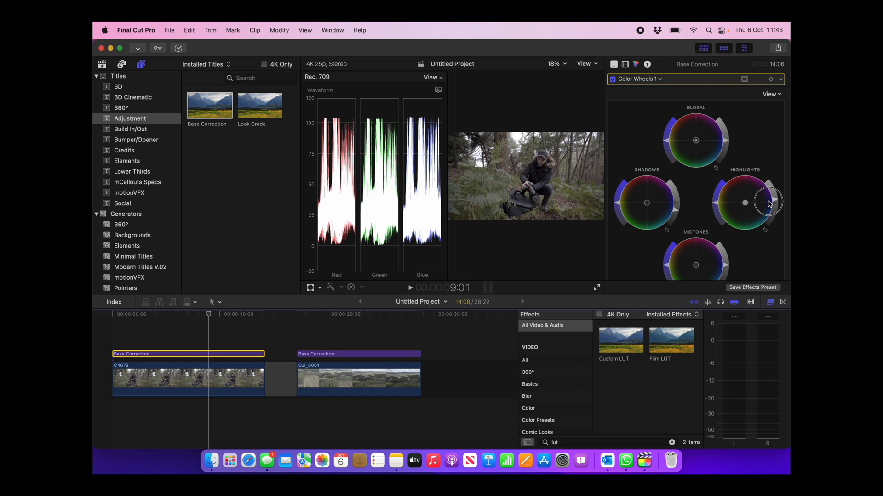
mouse_move(770, 204)
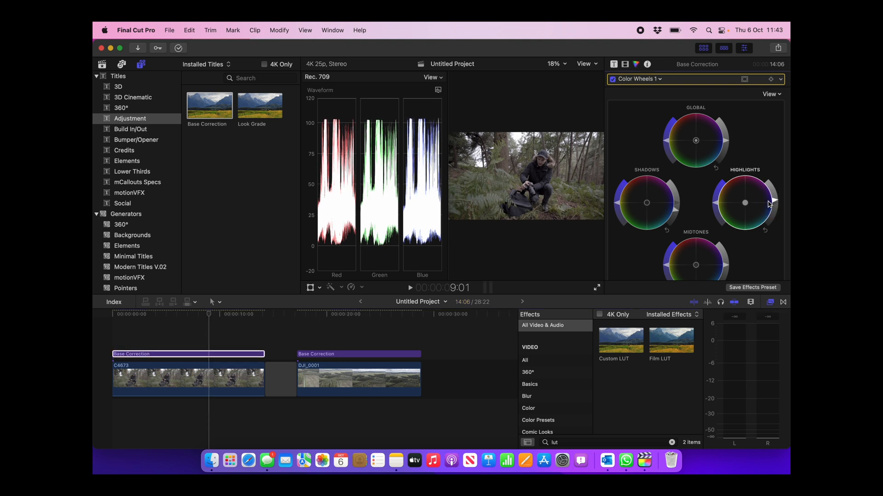
Step: Bring up the forest layer's midtones, temperature, tint and hue wheel controls, still at defaults
scroll(down, 3)
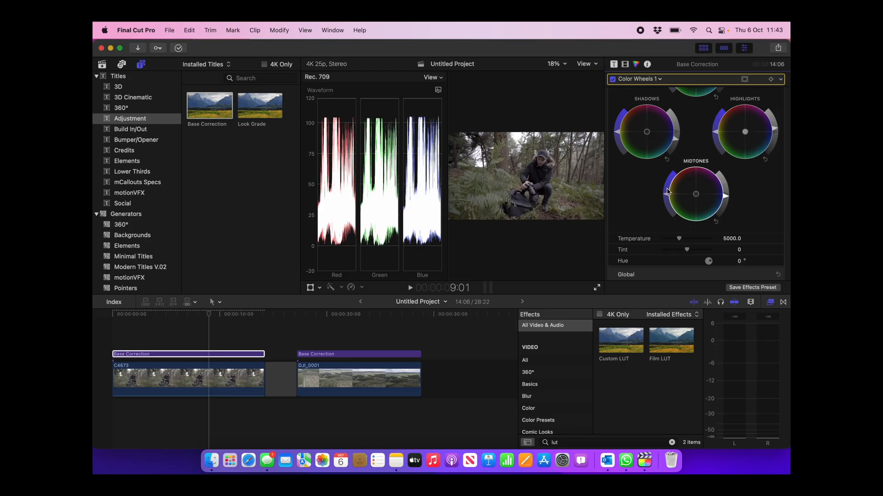
click(147, 314)
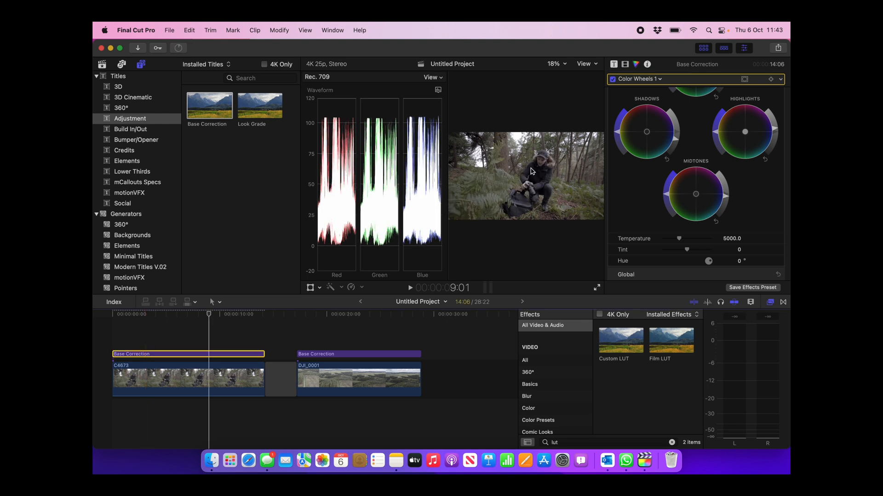
mouse_move(545, 176)
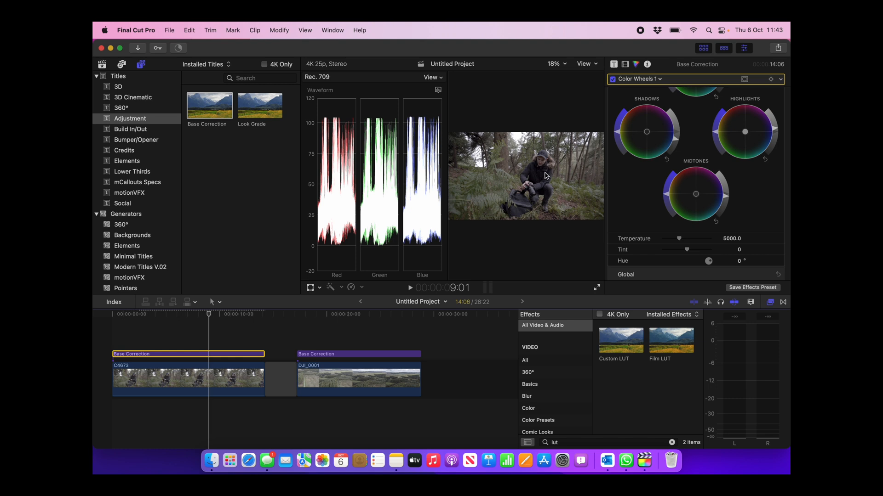
mouse_move(346, 206)
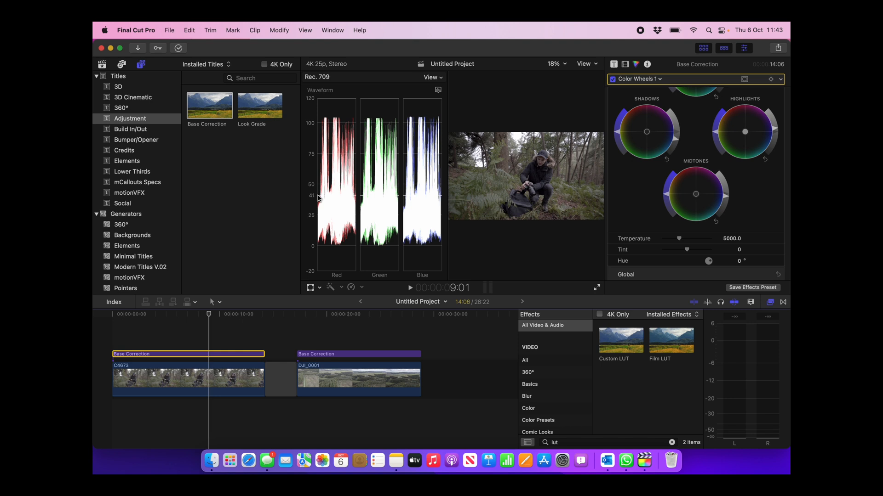
mouse_move(317, 163)
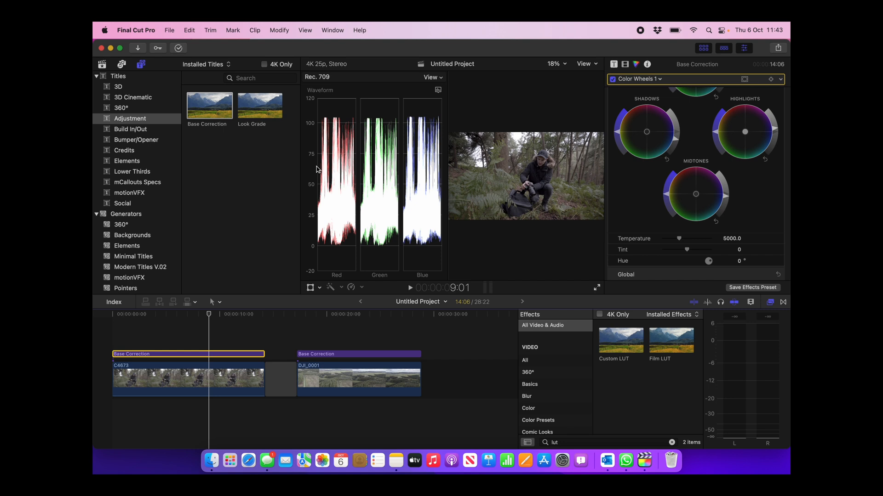
mouse_move(319, 181)
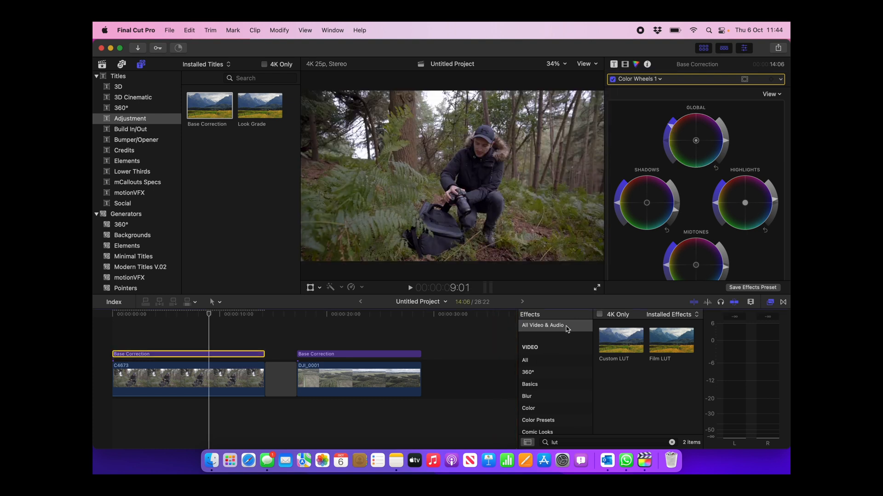
Step: Move through the timeline to the aerial clip's Base Correction layer, with its waveform shown
click(210, 354)
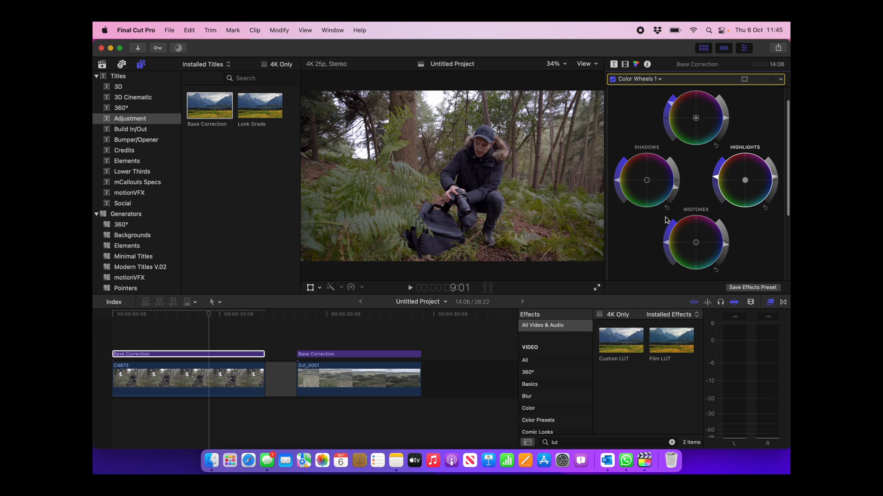
click(177, 343)
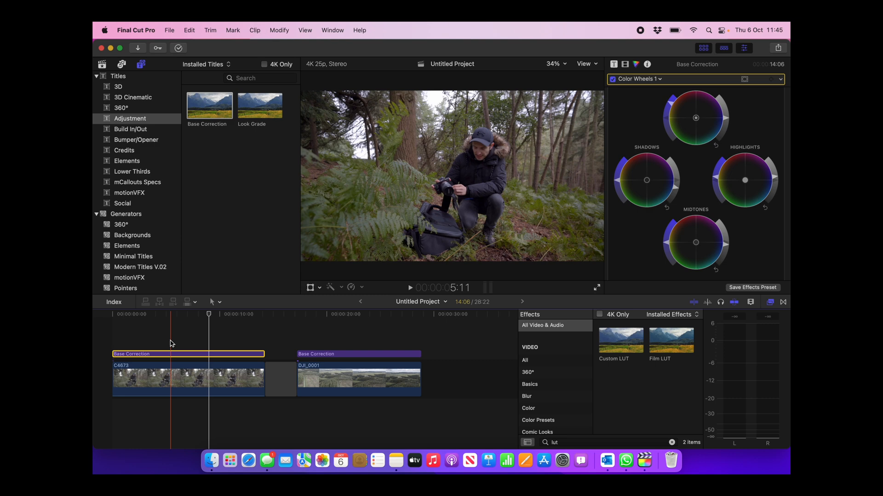
click(359, 354)
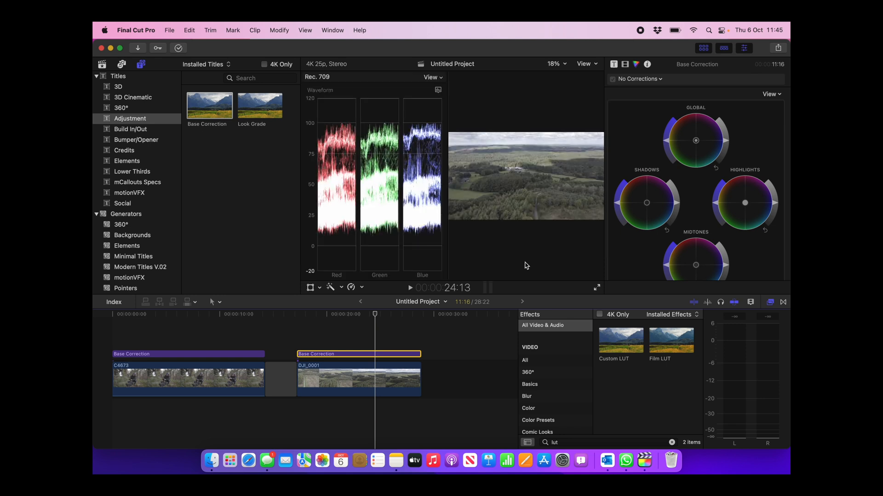
mouse_move(677, 206)
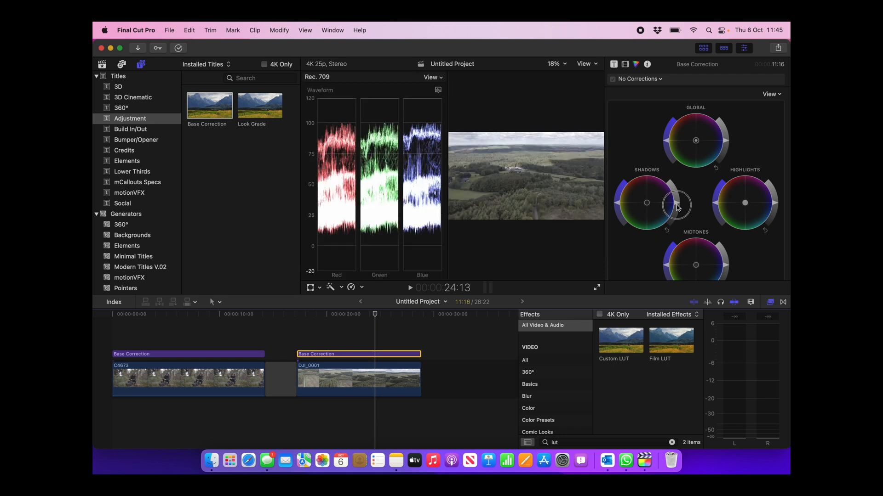
Step: Add a Color Wheels correction to the DJI_0001 Base Correction layer and scroll to its controls
click(638, 79)
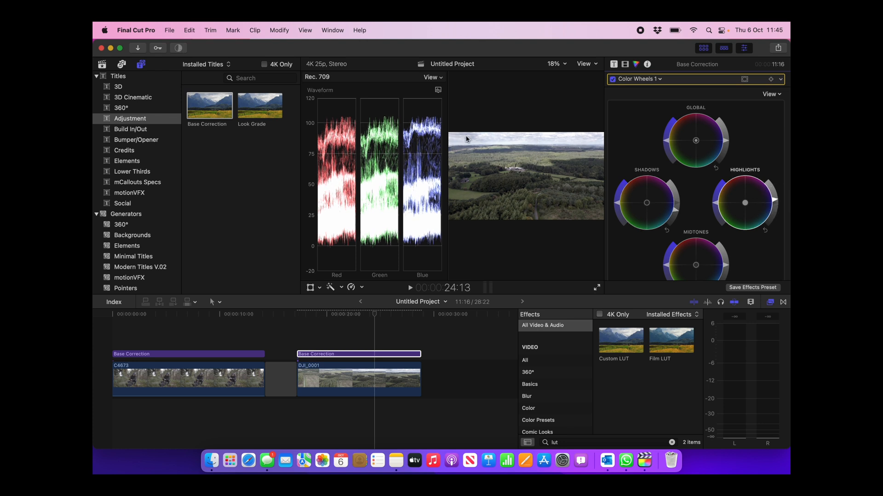
mouse_move(646, 218)
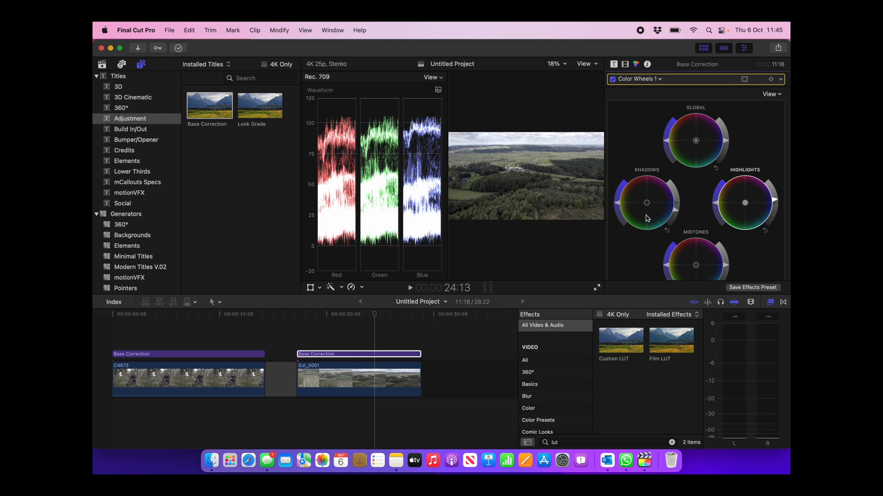
scroll(down, 3)
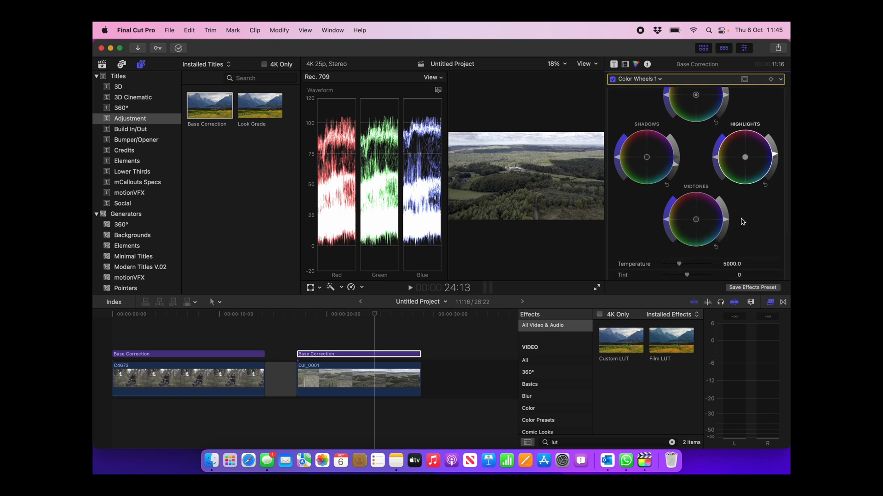
mouse_move(726, 224)
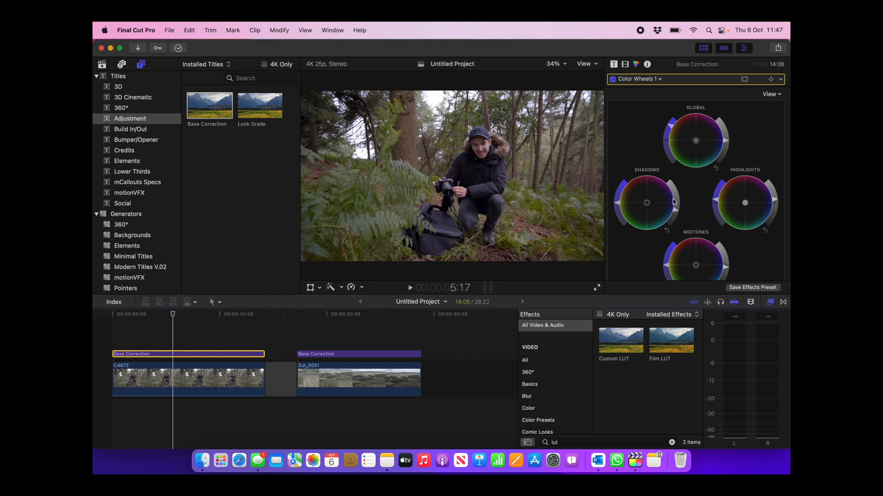
Step: Open the Save Color Effects Preset dialog from the inspector's bottom button
click(753, 288)
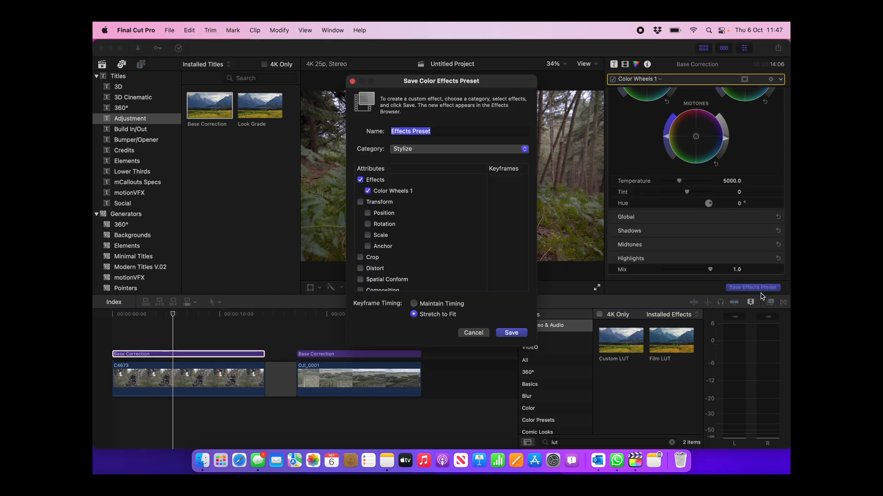